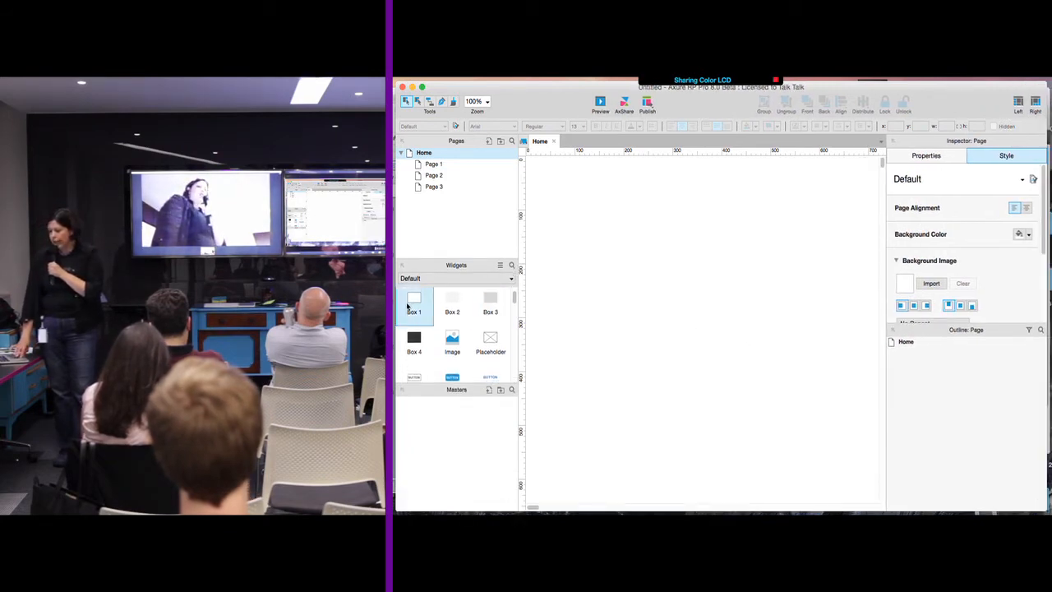
Place a plain Box 1 rectangle near the top left of the Home page
left_click_drag(415, 299, 628, 212)
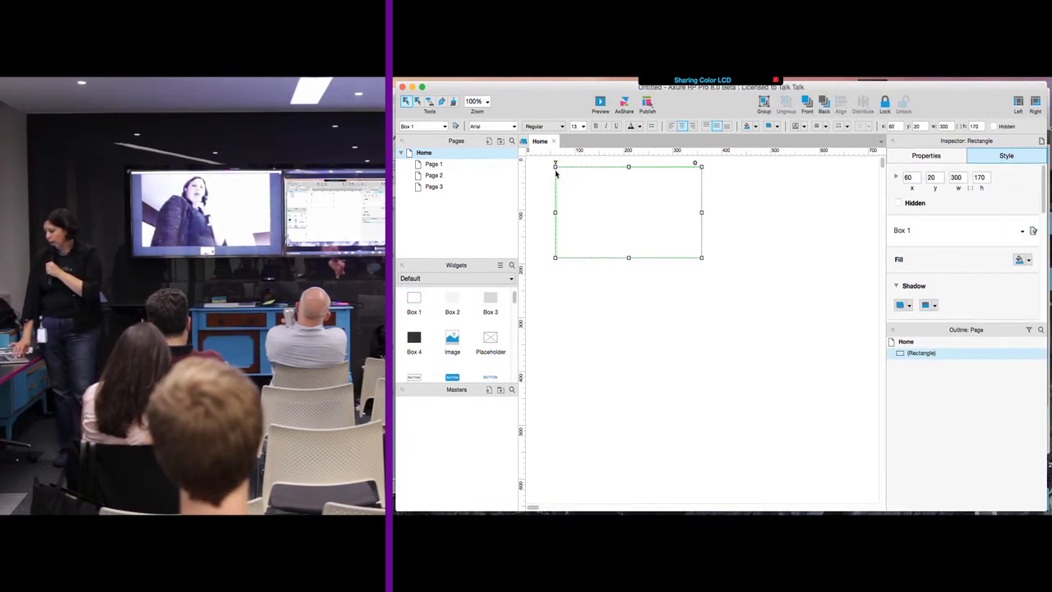
mouse_move(591, 197)
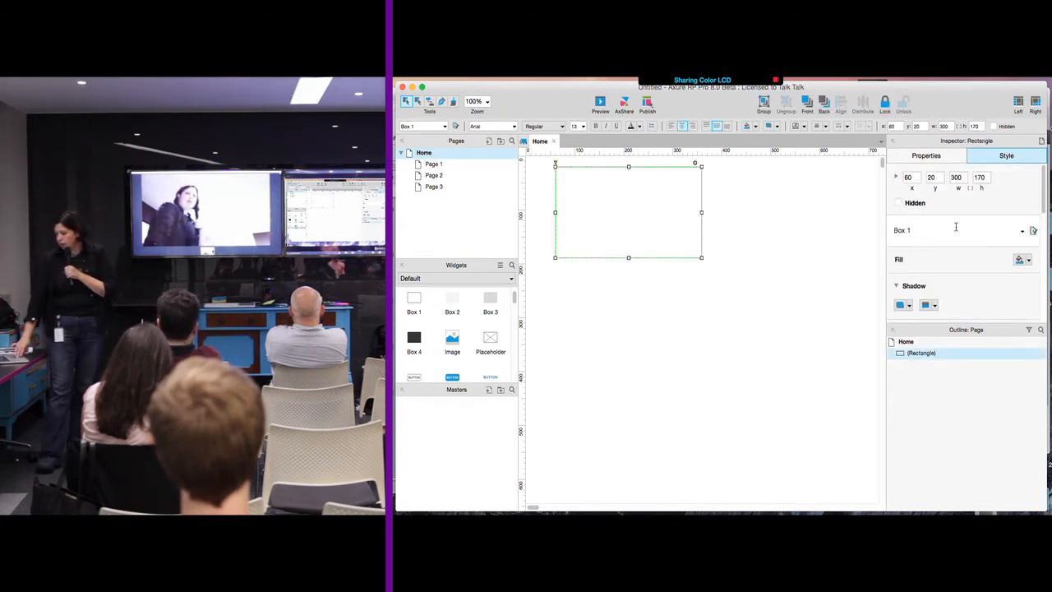
mouse_move(827, 257)
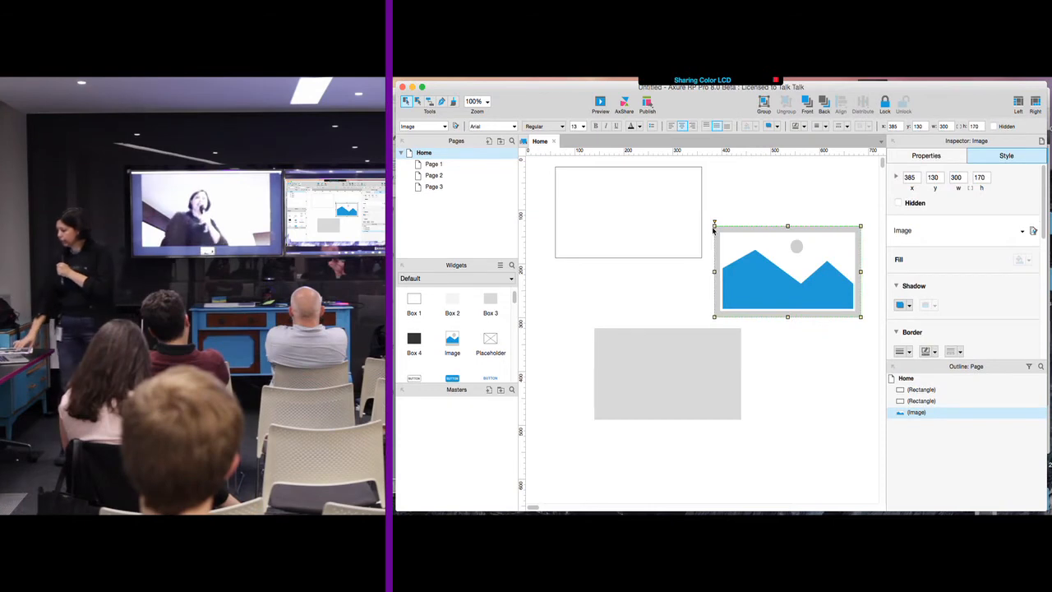
Align the top box and gray box along the left edge and add another gray box below
left_click(628, 212)
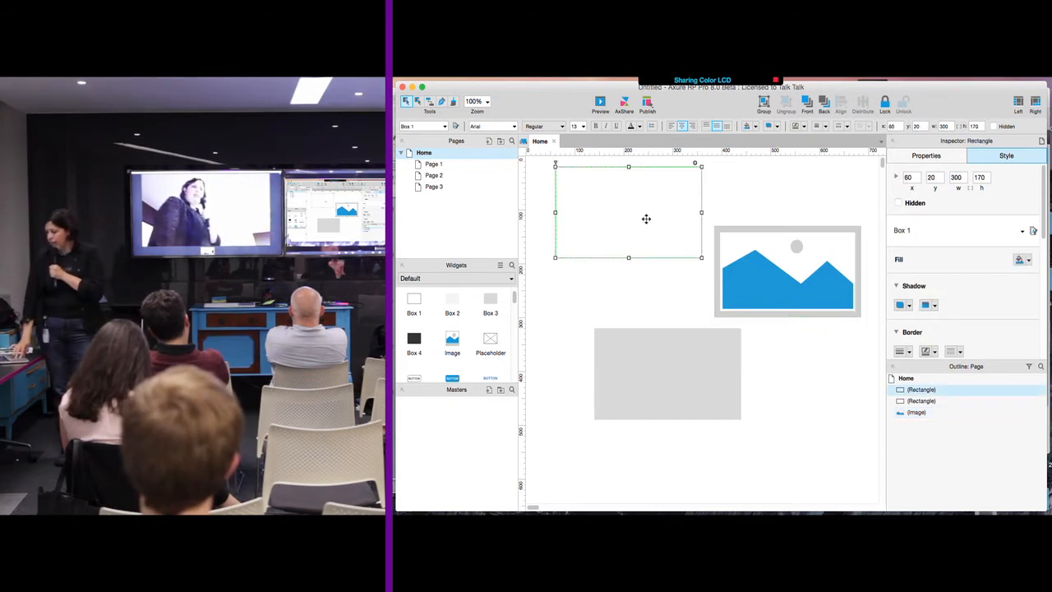
left_click_drag(628, 210, 609, 211)
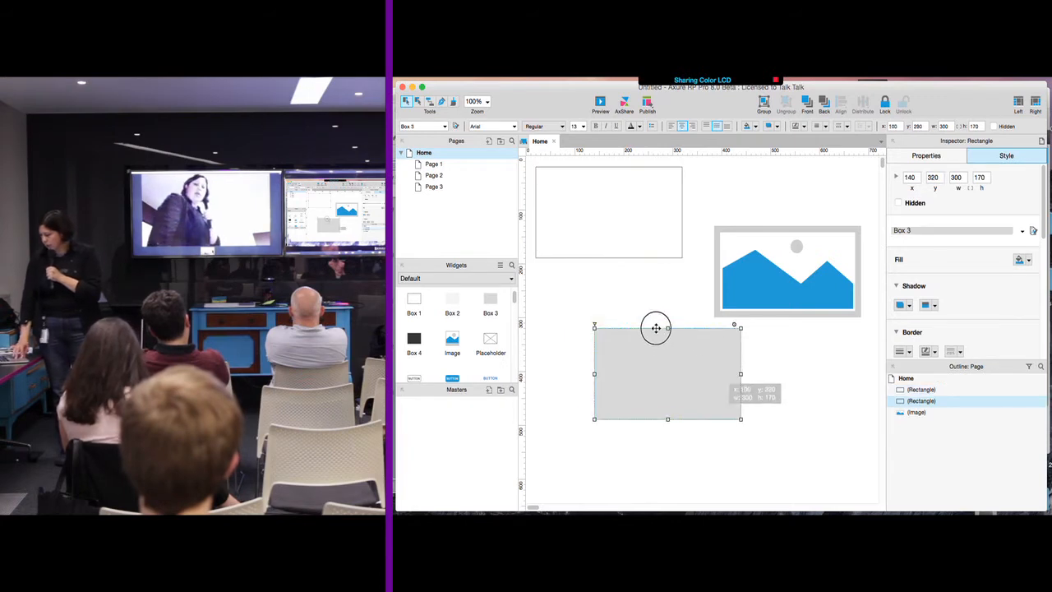
left_click_drag(656, 327, 620, 300)
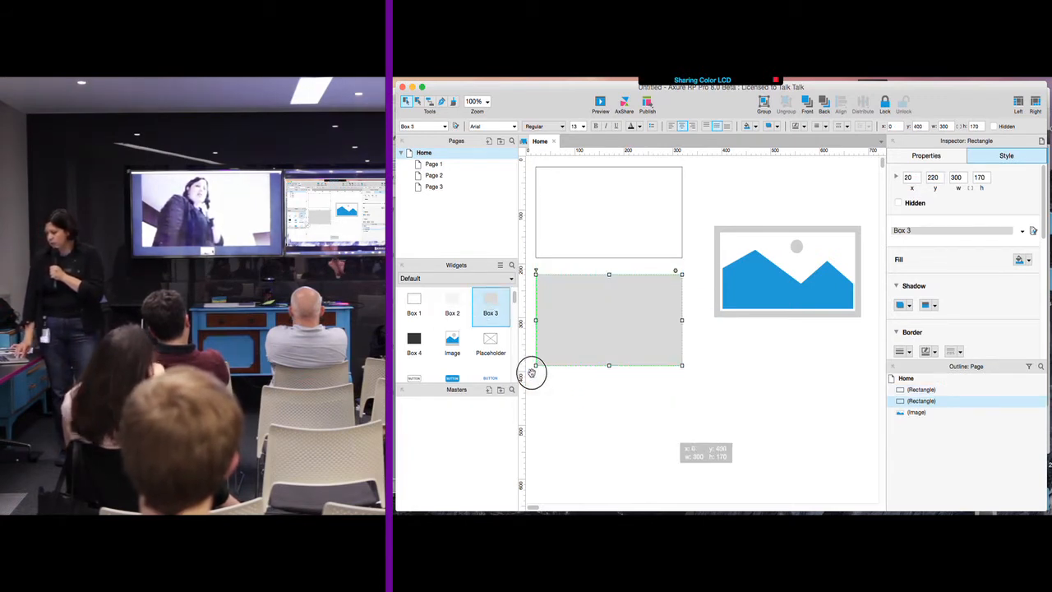
left_click_drag(608, 319, 609, 427)
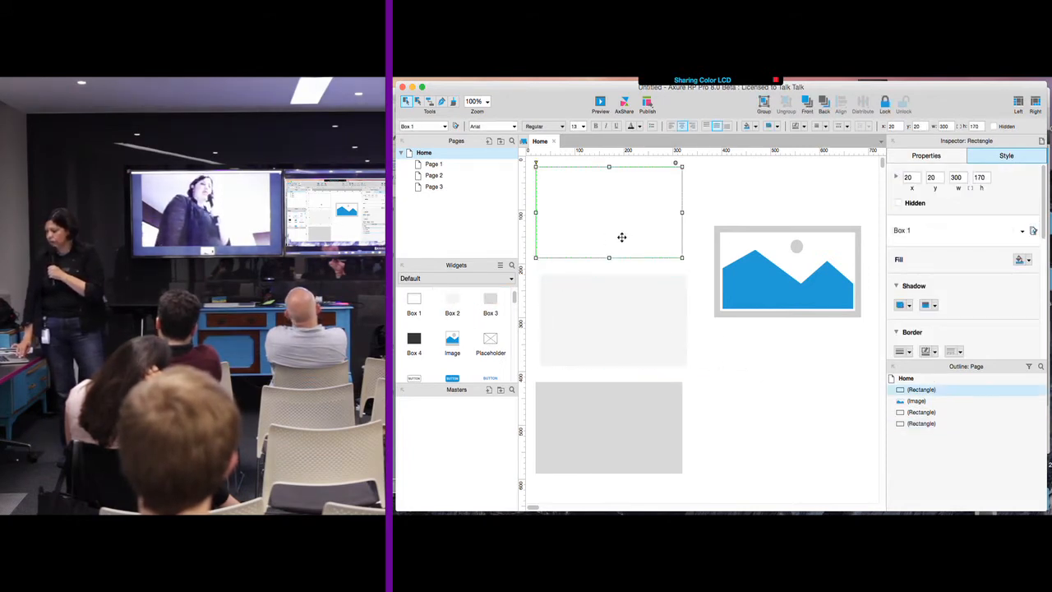
Add a crossed-out Placeholder widget beside the bottom gray box
left_click(609, 427)
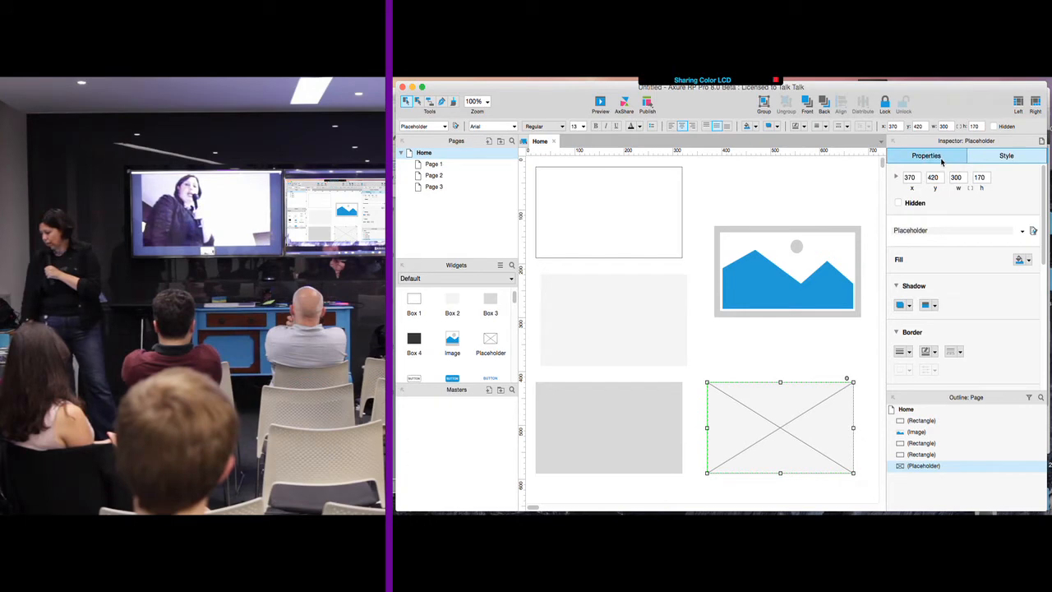
Change the lower-right placeholder's shape to a plain rectangle via Select Shape
left_click(928, 154)
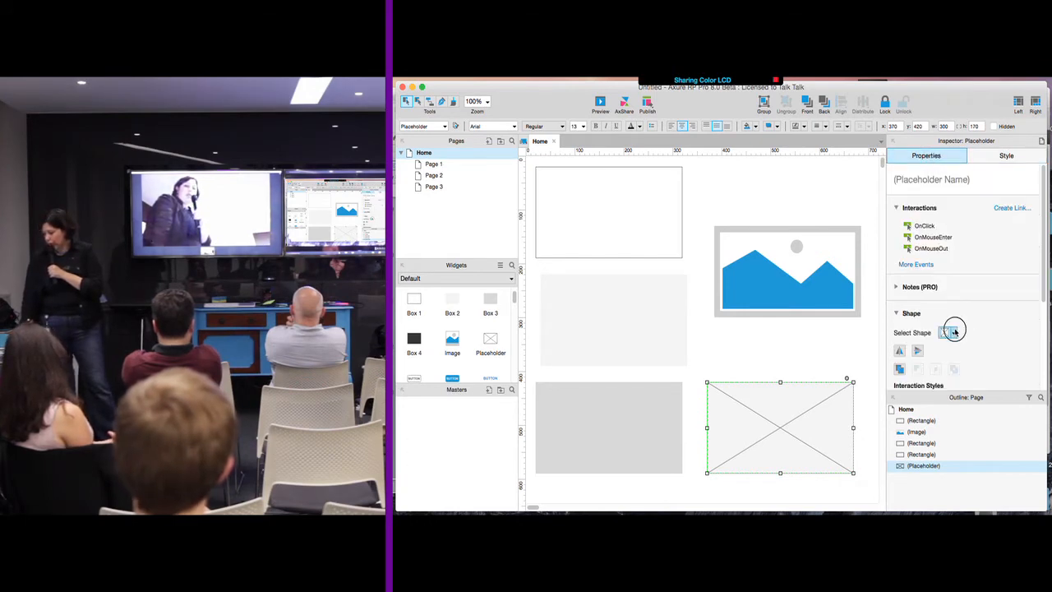
left_click(954, 332)
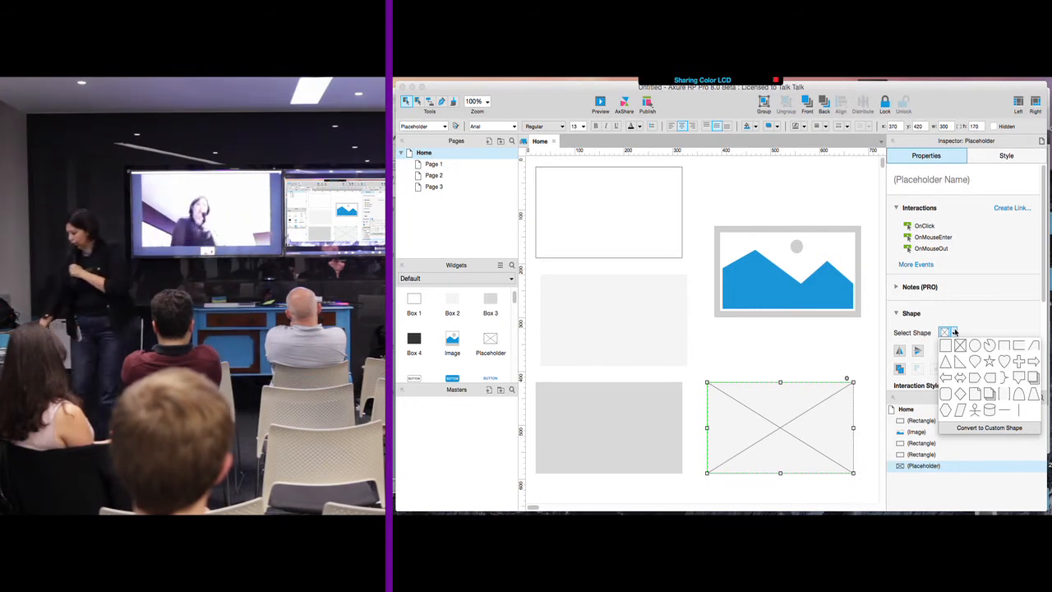
left_click(944, 345)
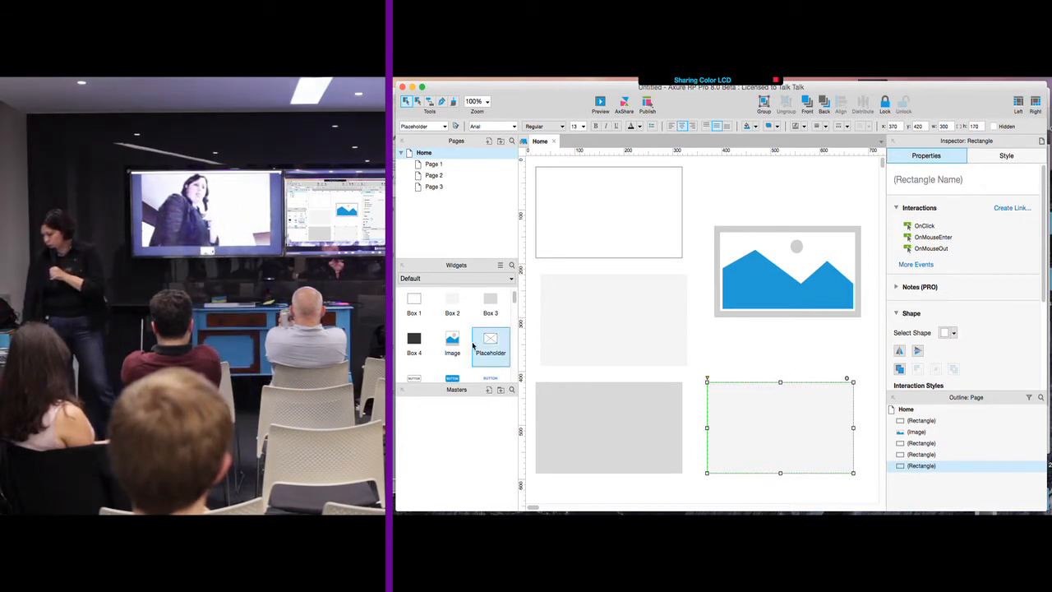
Place a Default Button labeled BUTTON above the image at the top right
left_click(786, 272)
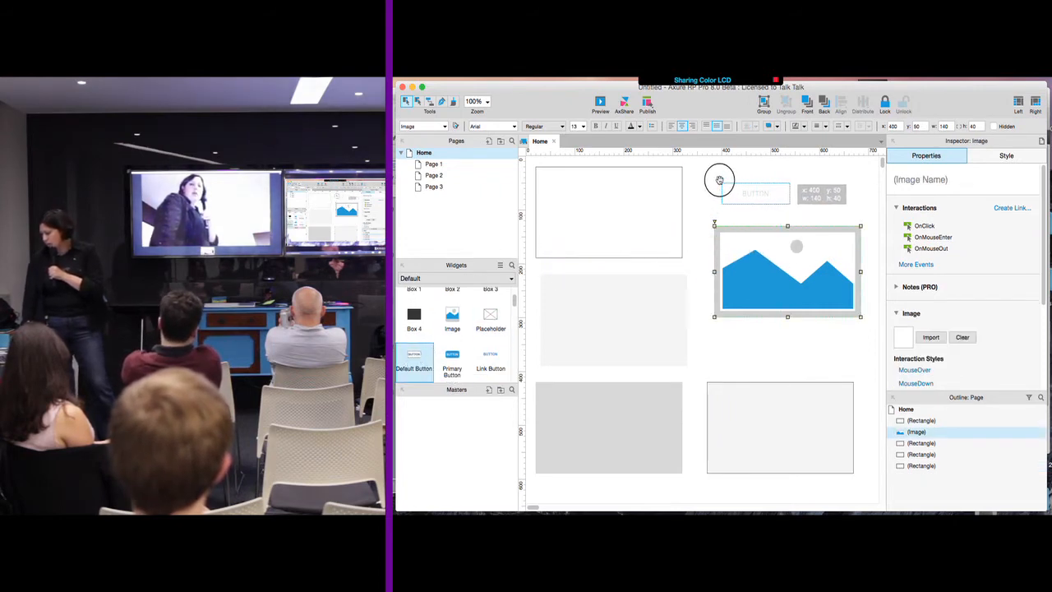
left_click(756, 194)
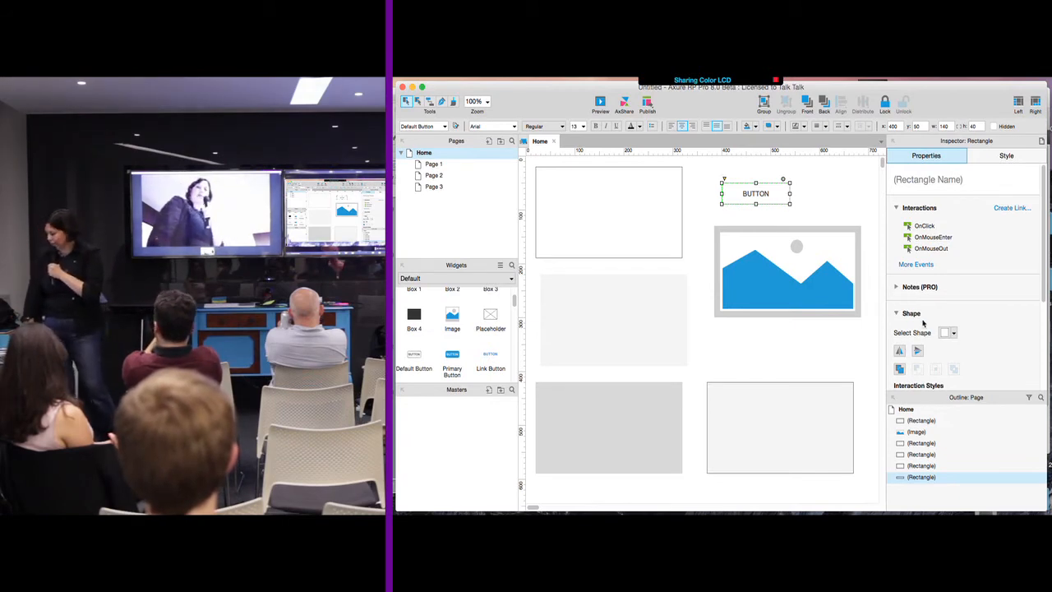
Review the Default Button style in the Widget Style Editor, leaving the button blue-filled
left_click(1006, 154)
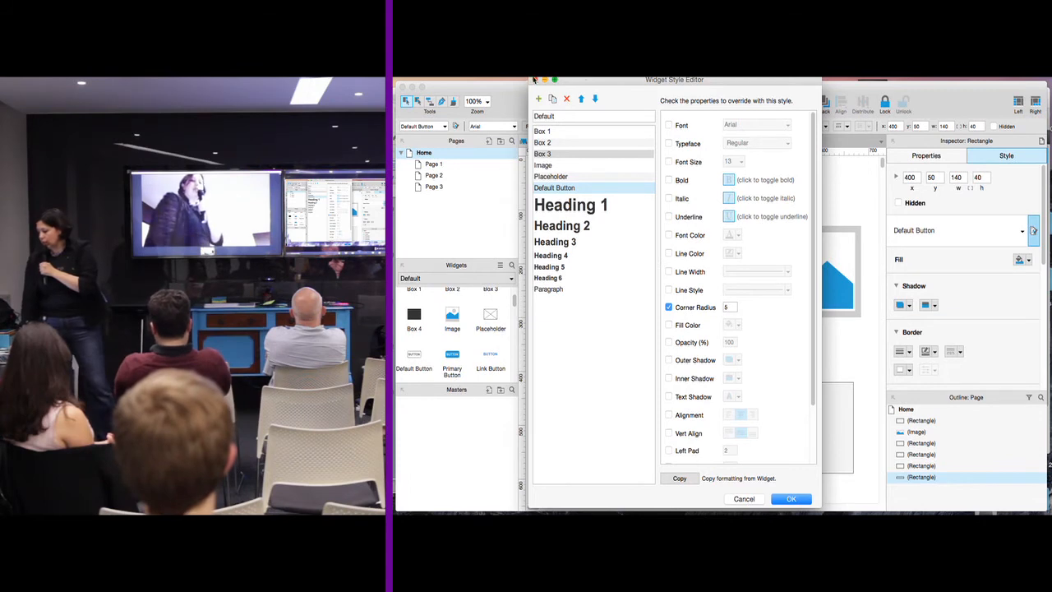
left_click(790, 499)
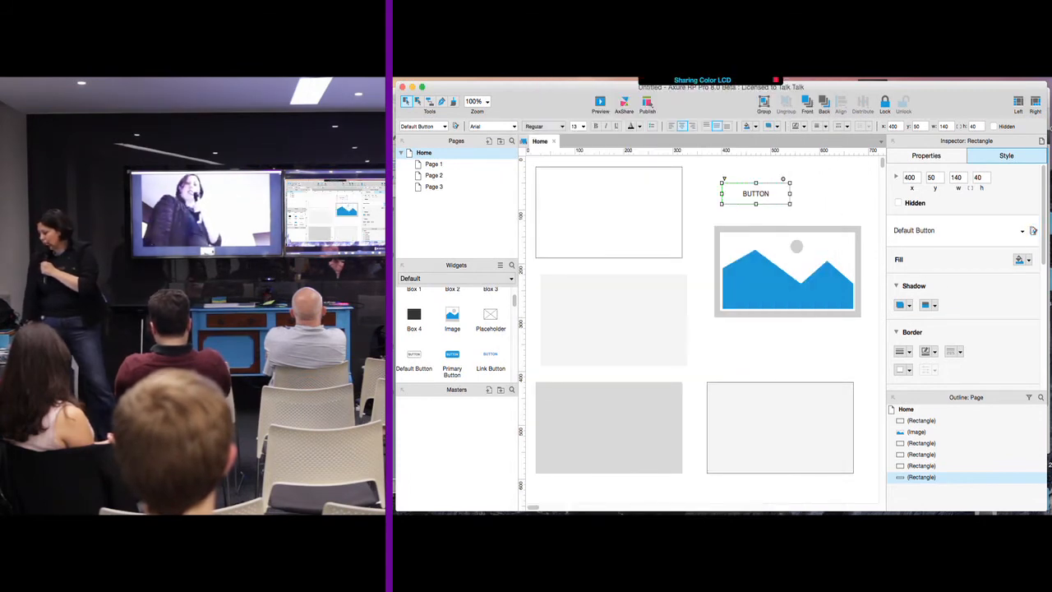
left_click(756, 194)
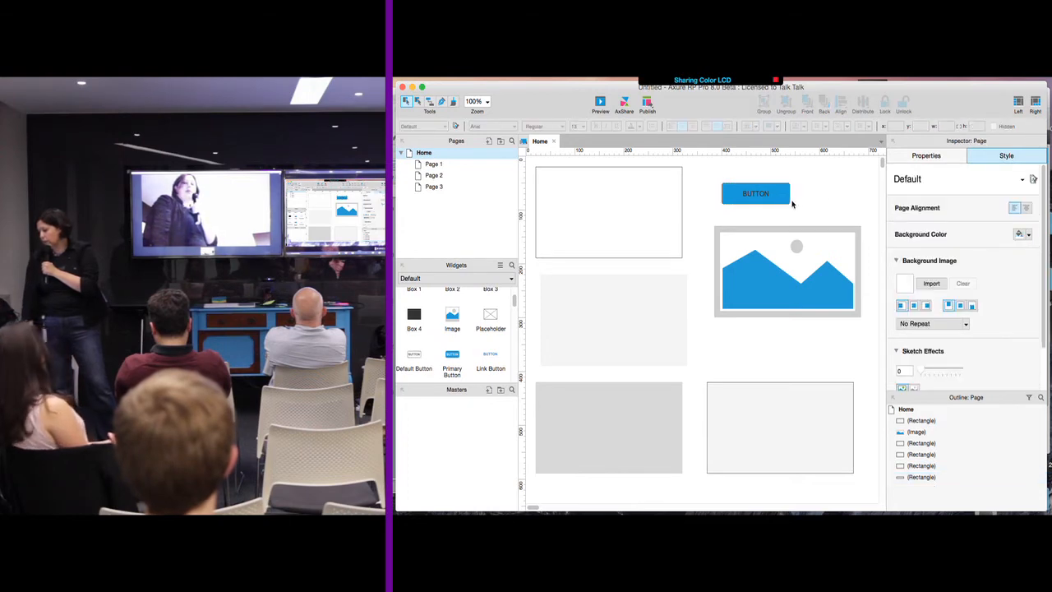
Delete the blue button from above the image
left_click(756, 194)
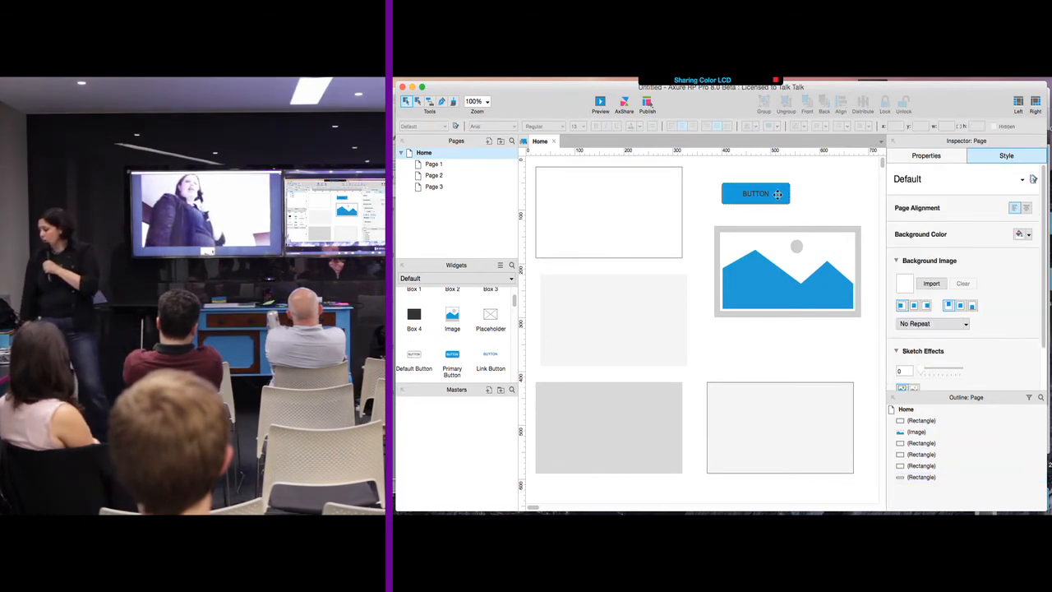
left_click(756, 194)
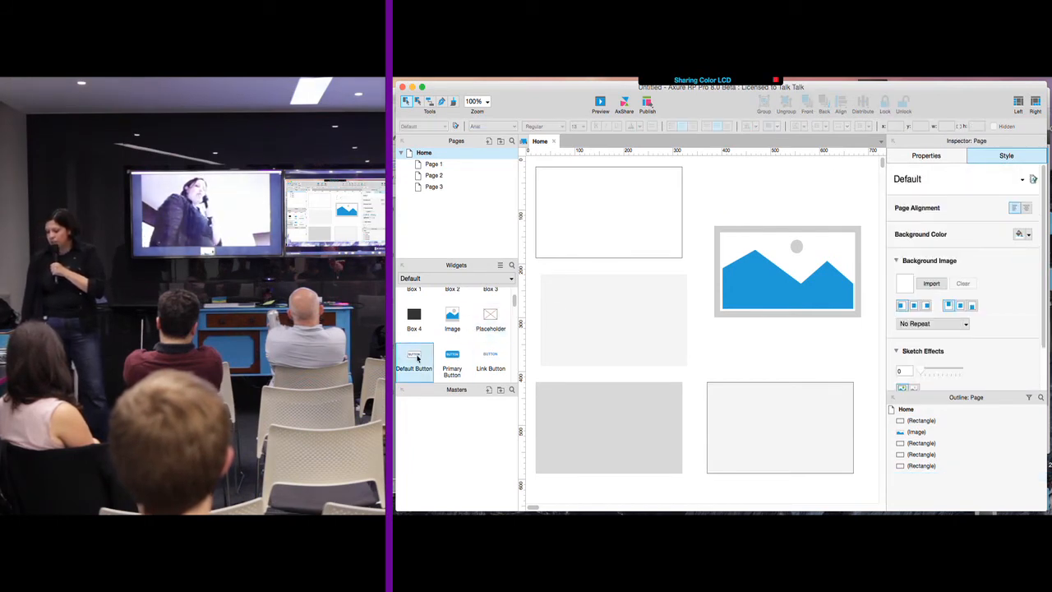
Add a new button above the image and update the shared style to match it
left_click_drag(414, 358, 720, 194)
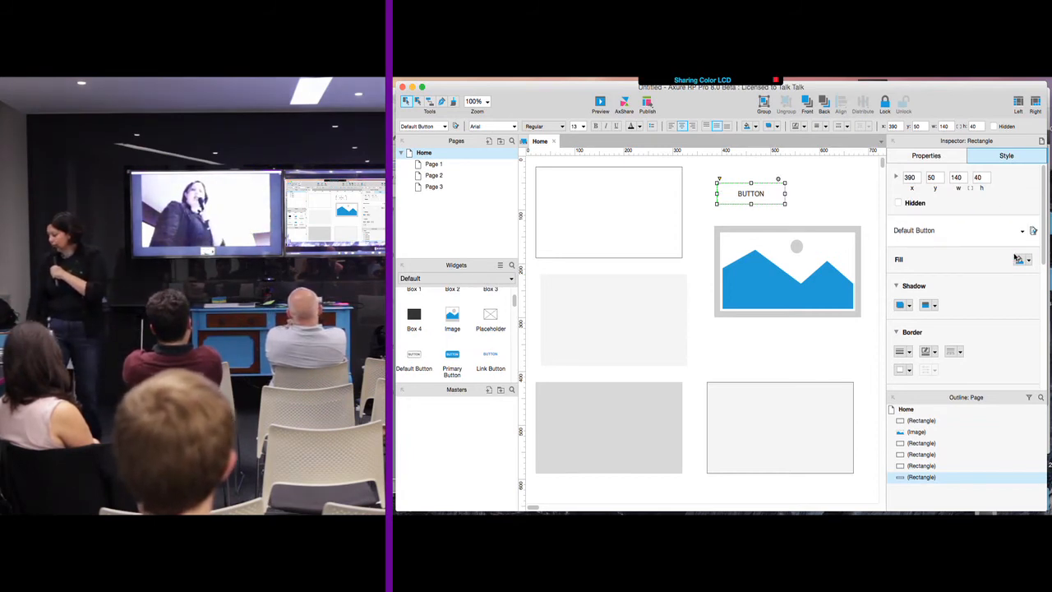
left_click(1022, 260)
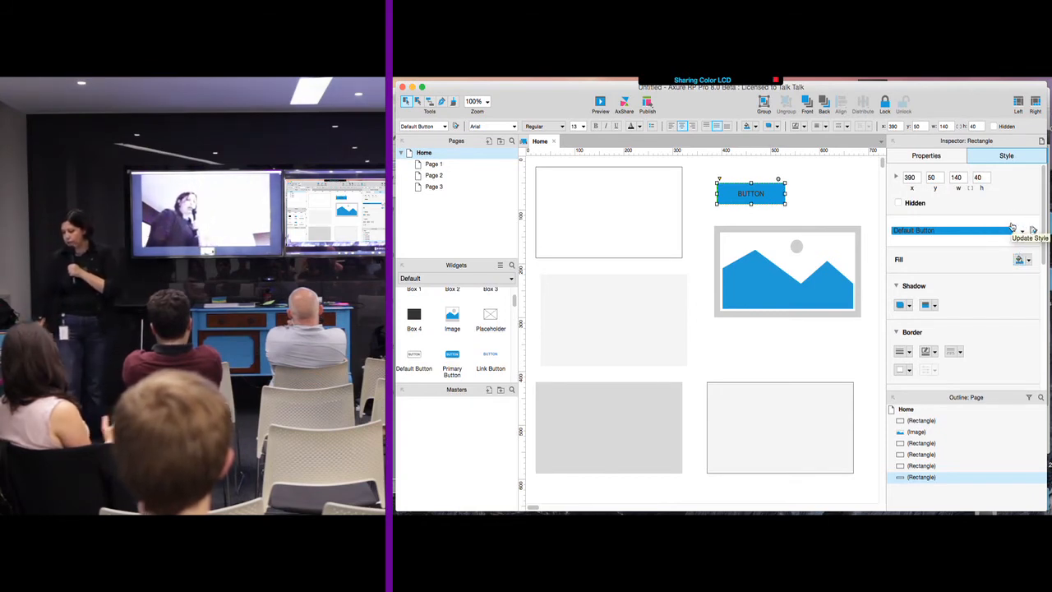
left_click(797, 193)
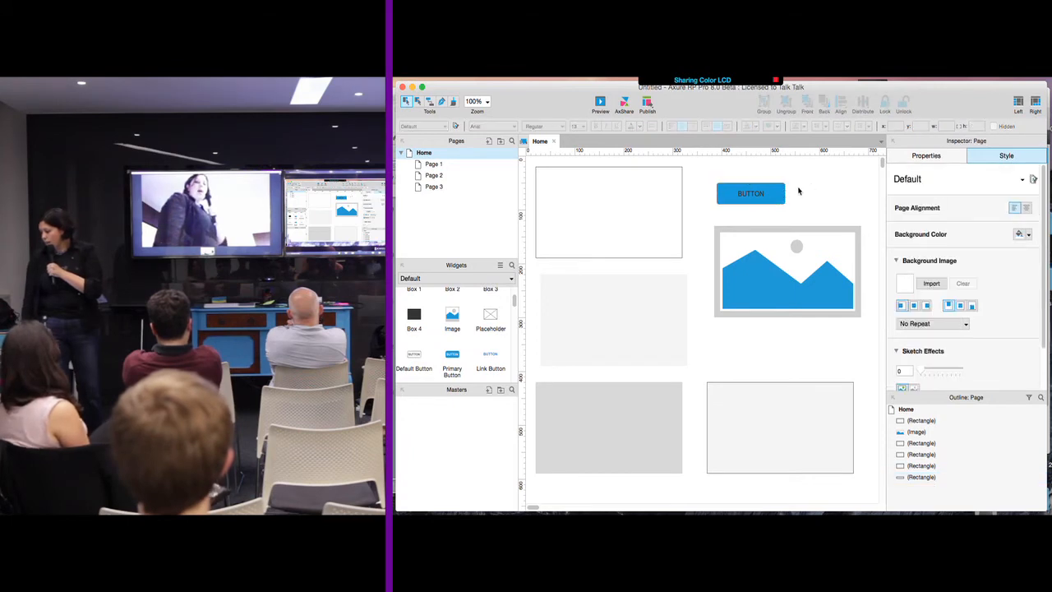
Position the second blue BUTTON beside the first one above the image
left_click(750, 194)
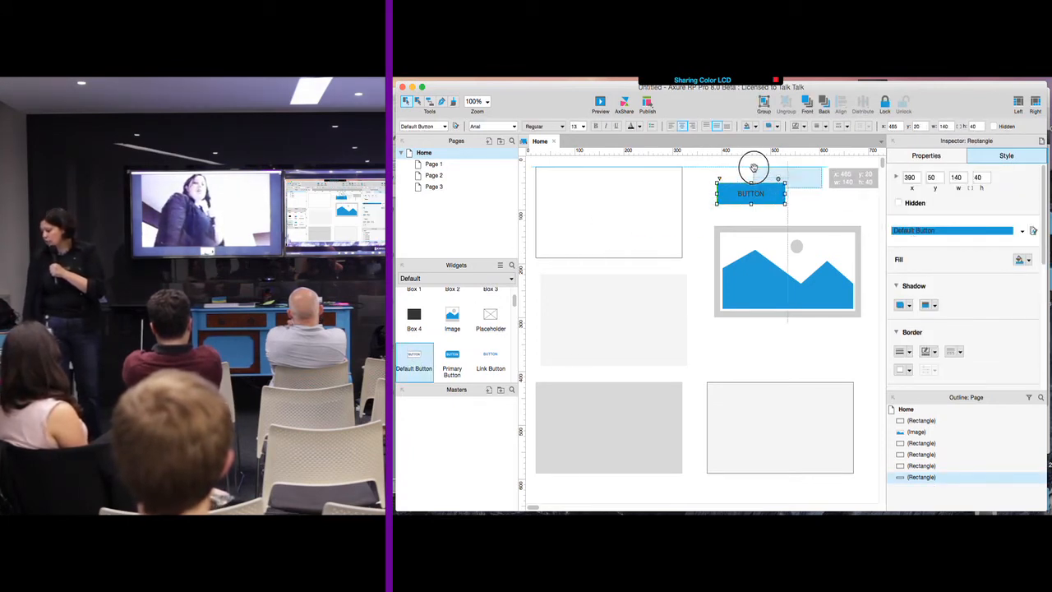
left_click_drag(750, 194, 839, 194)
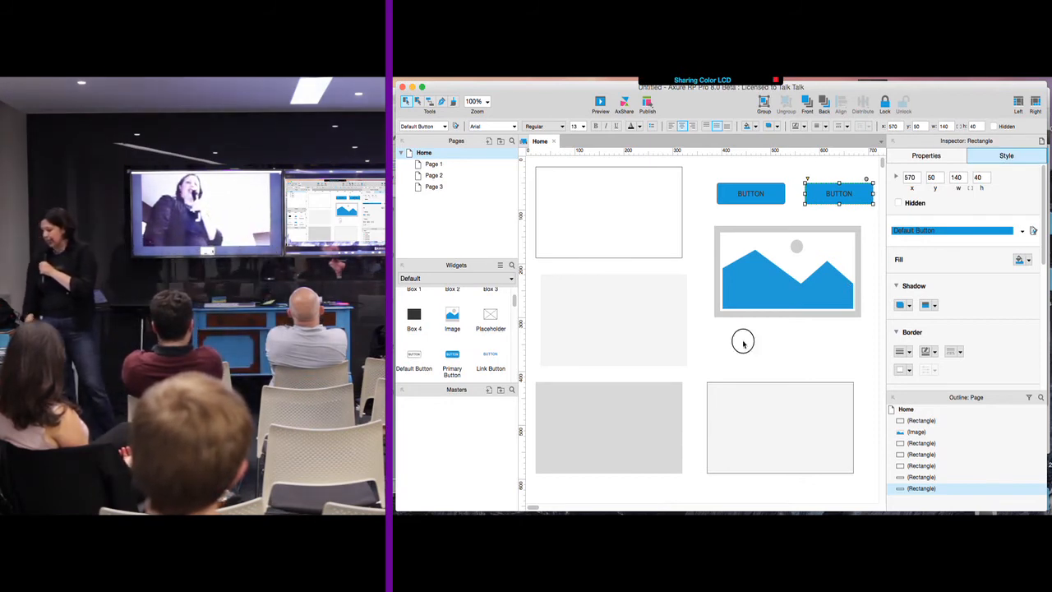
left_click(743, 343)
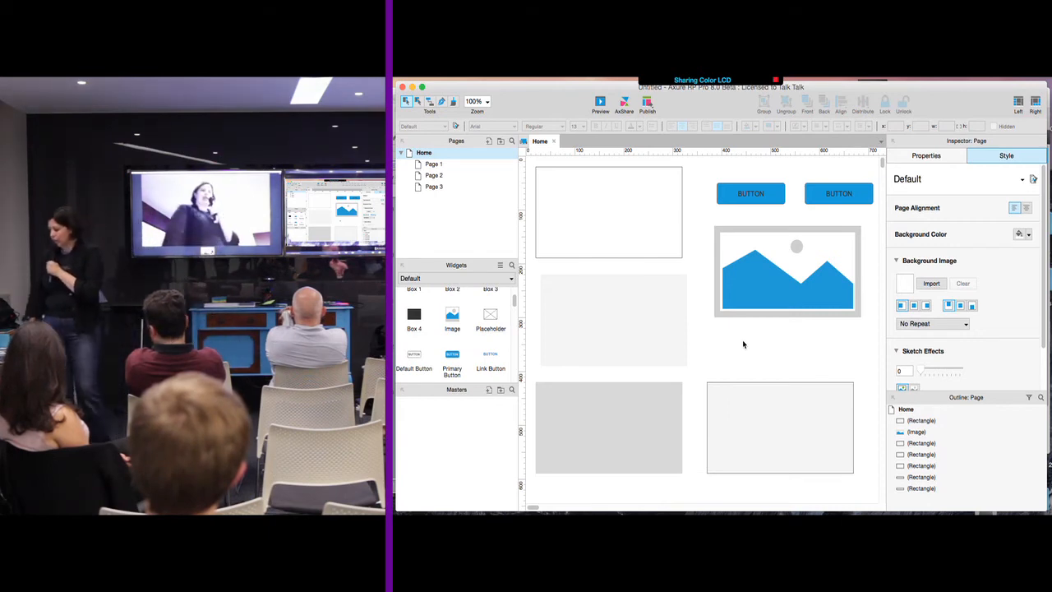
Show the Widgets panel menu with Download, Load and Create Library options
scroll("down", 3)
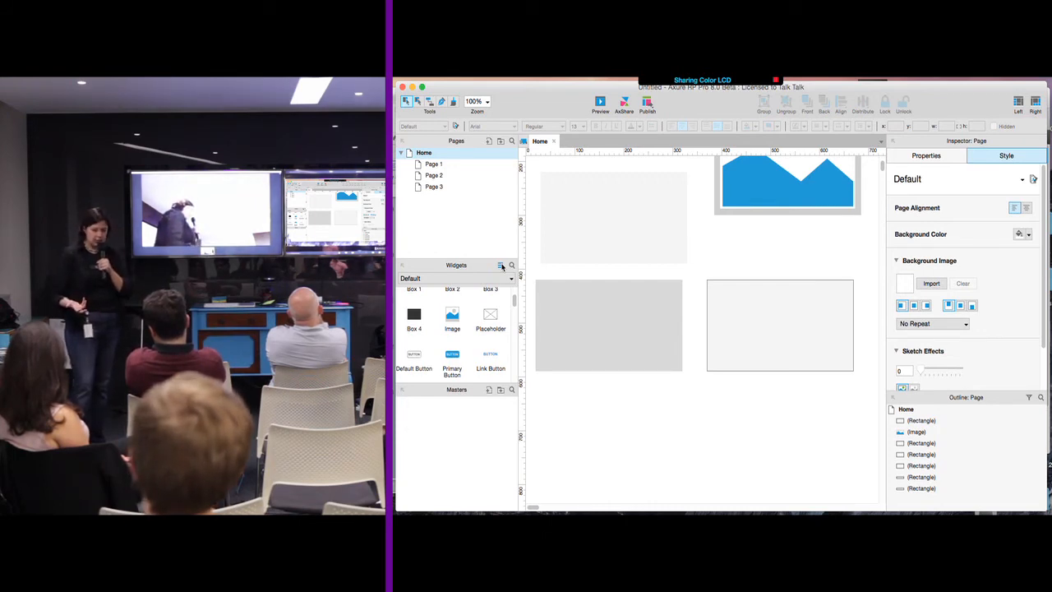
left_click(500, 265)
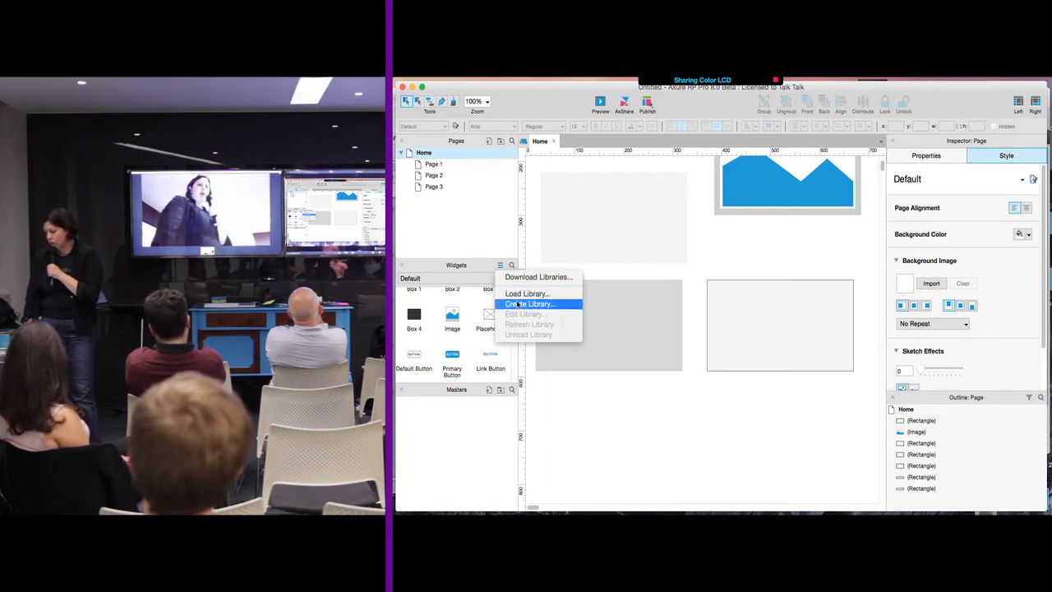
Load 'Axure Bootstrap 3.2 Widget Library.rplib' from the Desktop
left_click(526, 292)
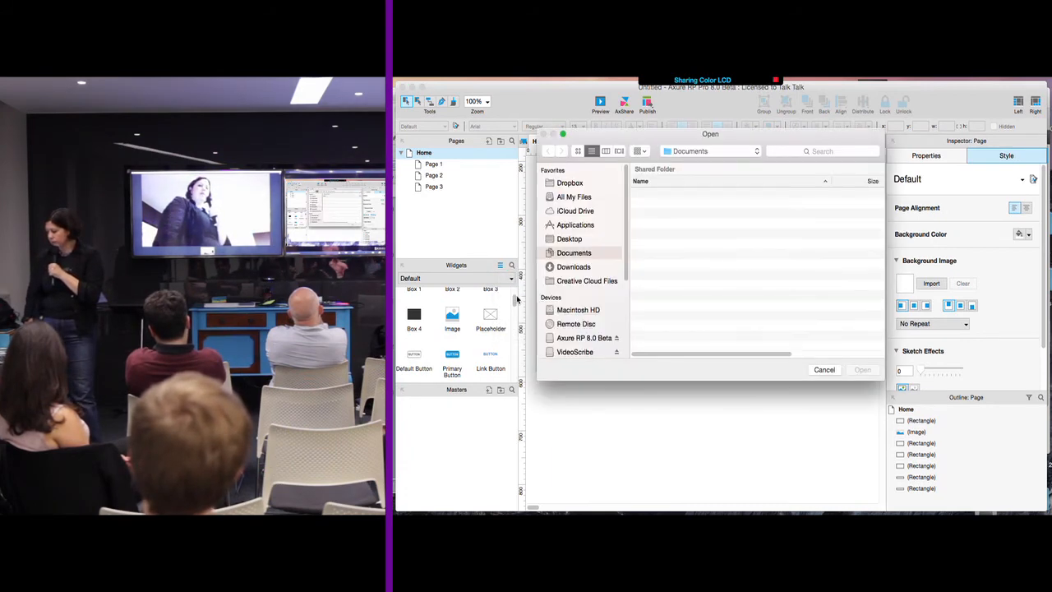
left_click(569, 238)
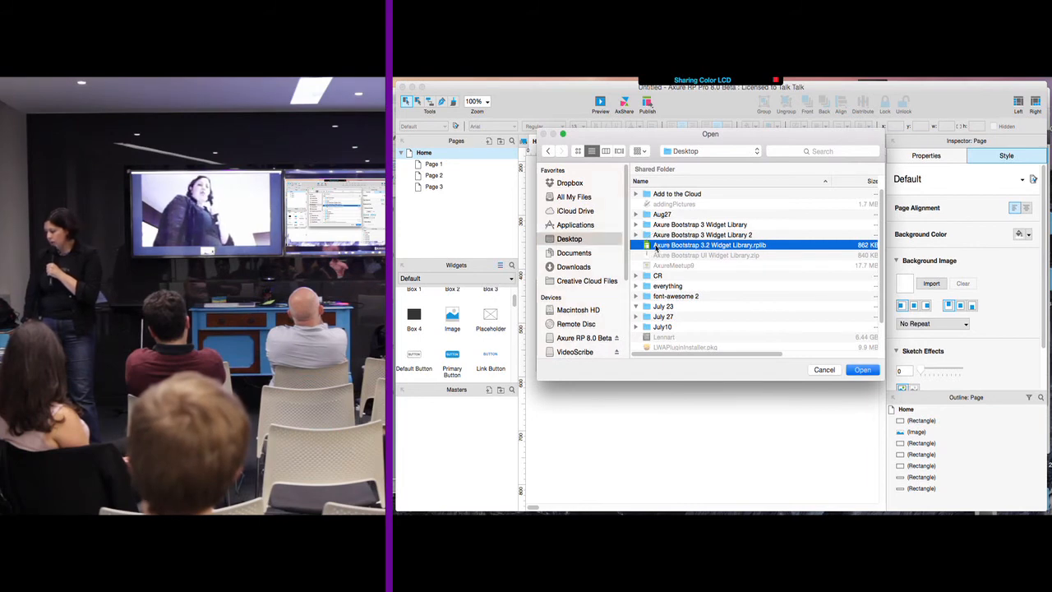
left_click(861, 368)
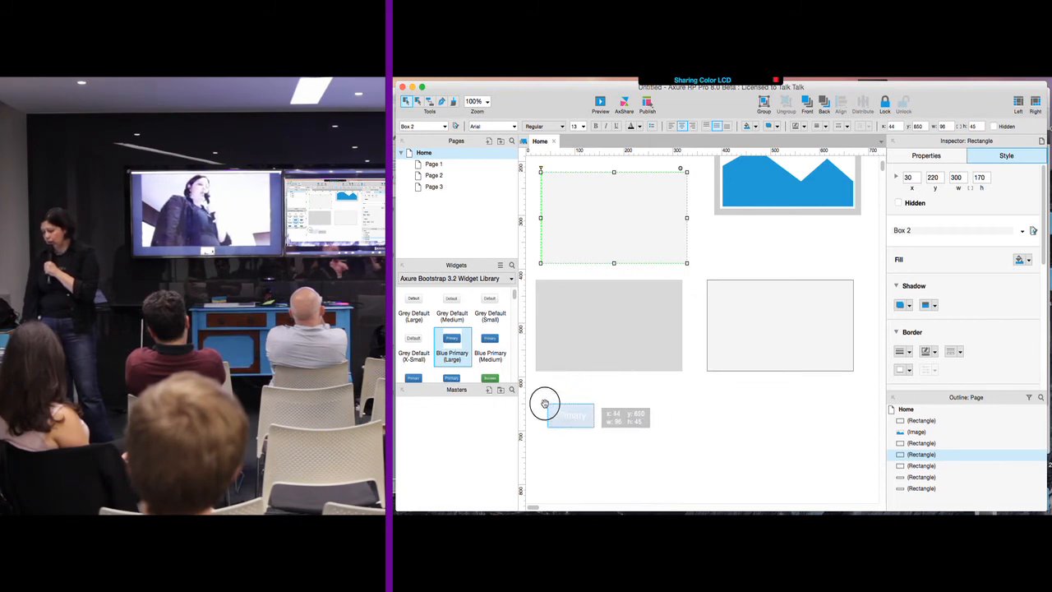
Drop the Bootstrap Primary button onto the canvas and settle it below the grey boxes
left_click_drag(569, 414, 546, 396)
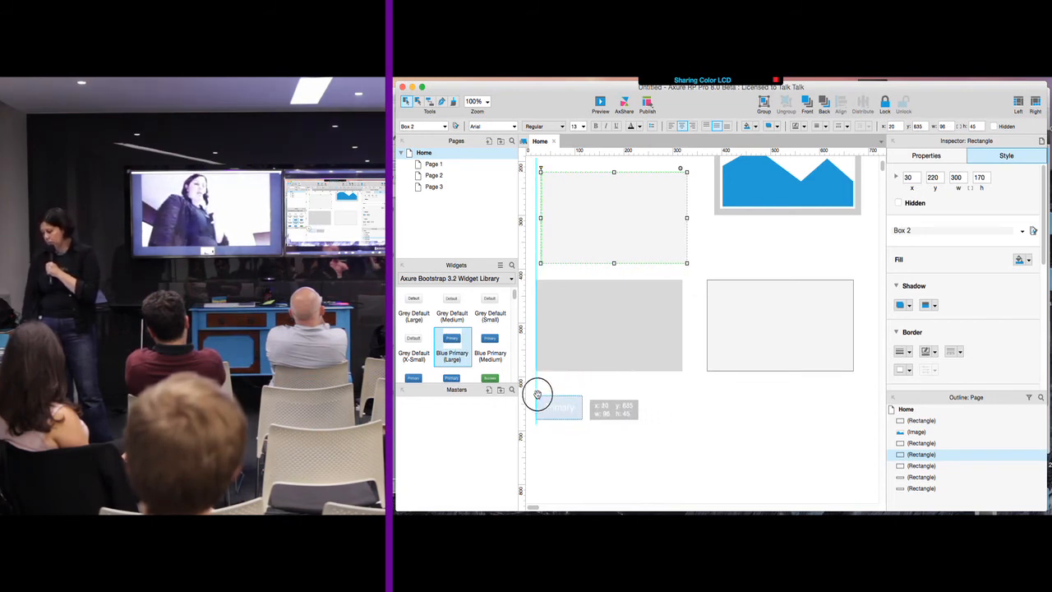
left_click_drag(450, 339, 559, 408)
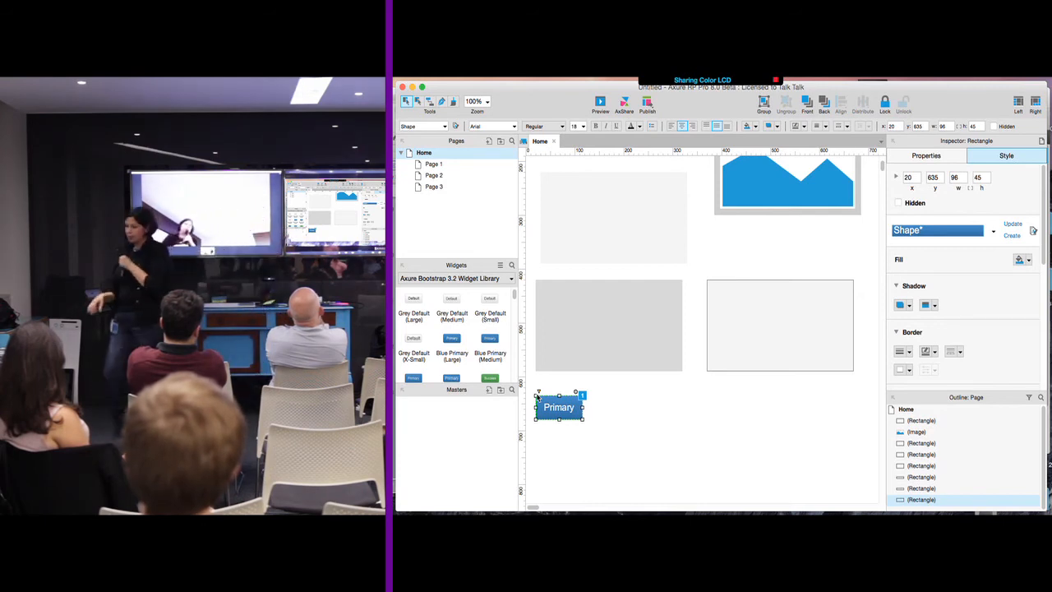
scroll("down", 3)
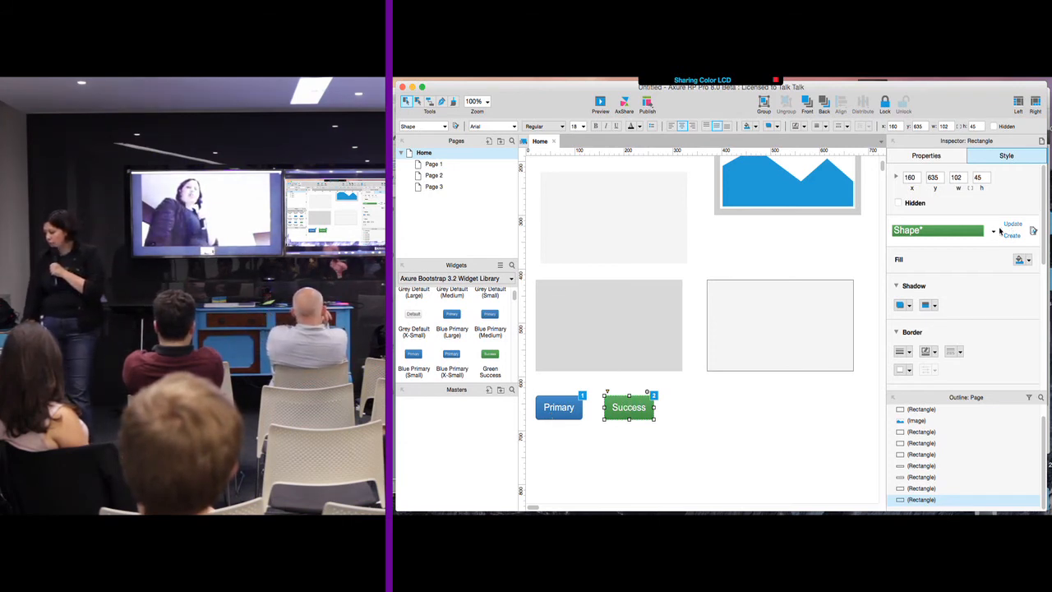
Recolour the Success button's fill, then update the Shape* style from Primary so Success turns blue
left_click(1022, 260)
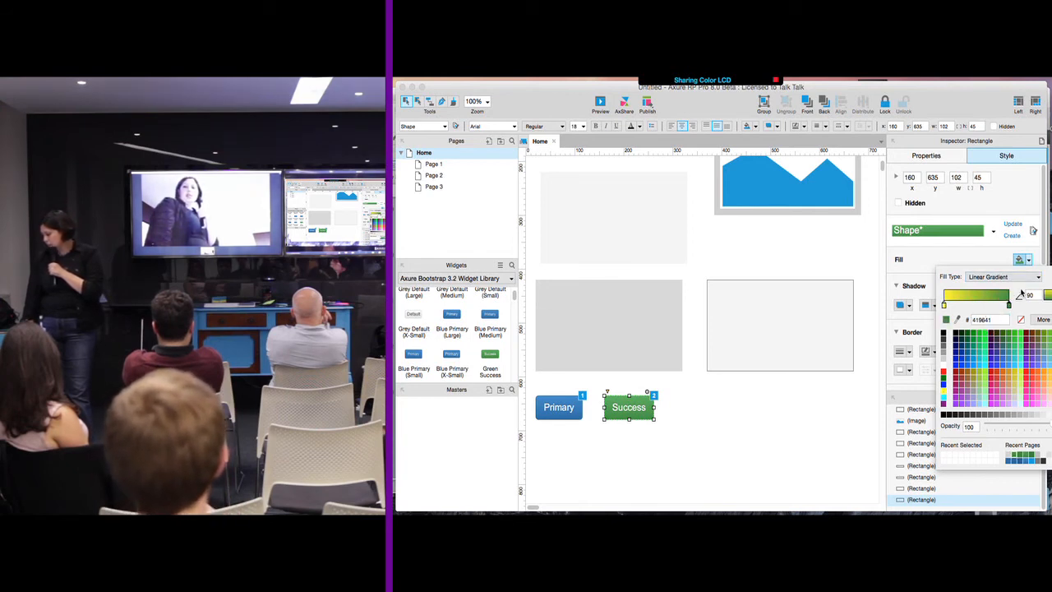
left_click(1003, 276)
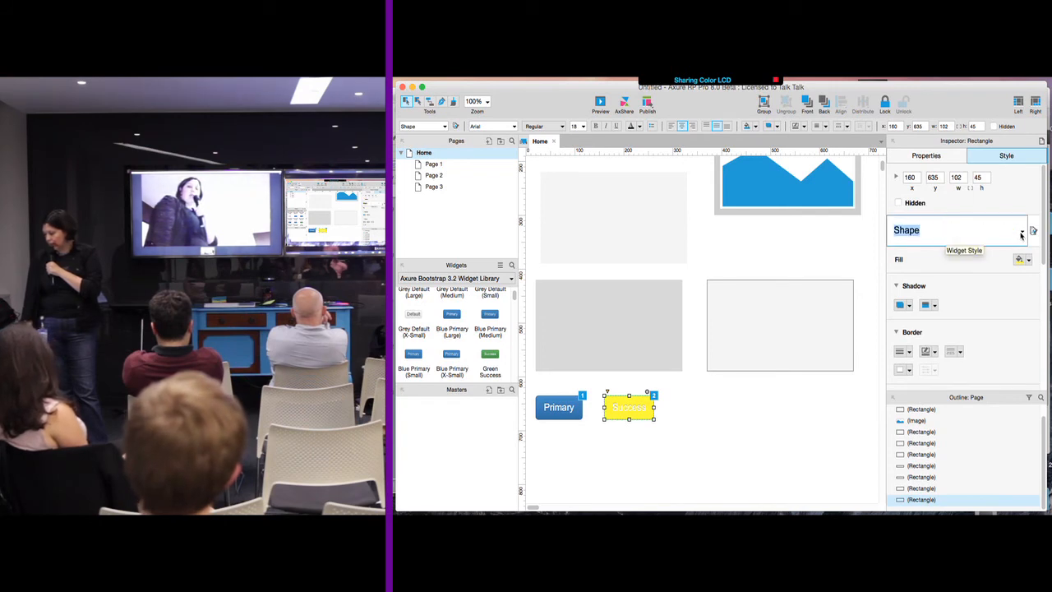
left_click(1022, 230)
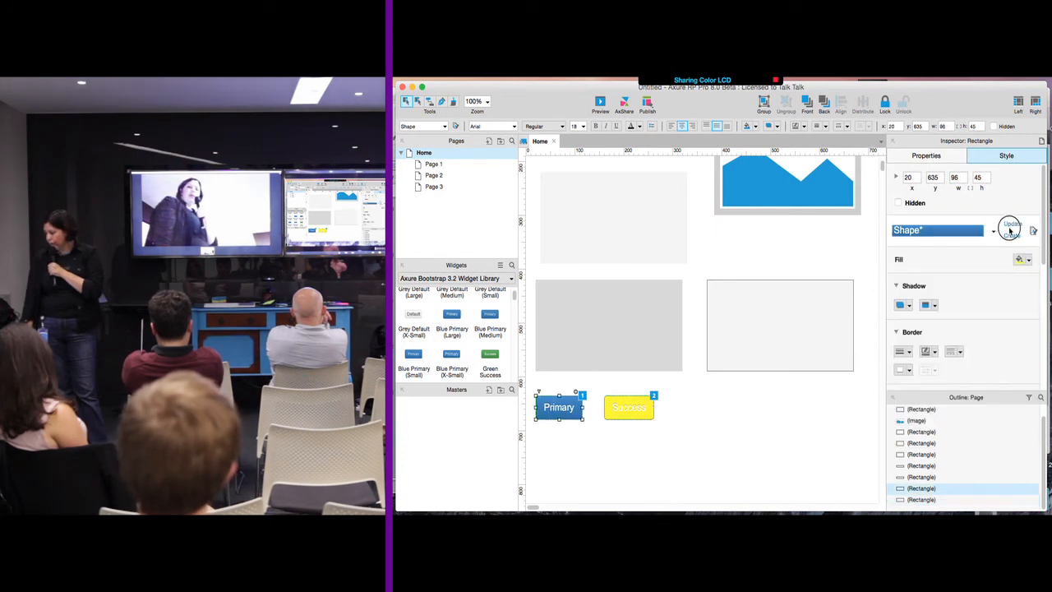
left_click(1012, 224)
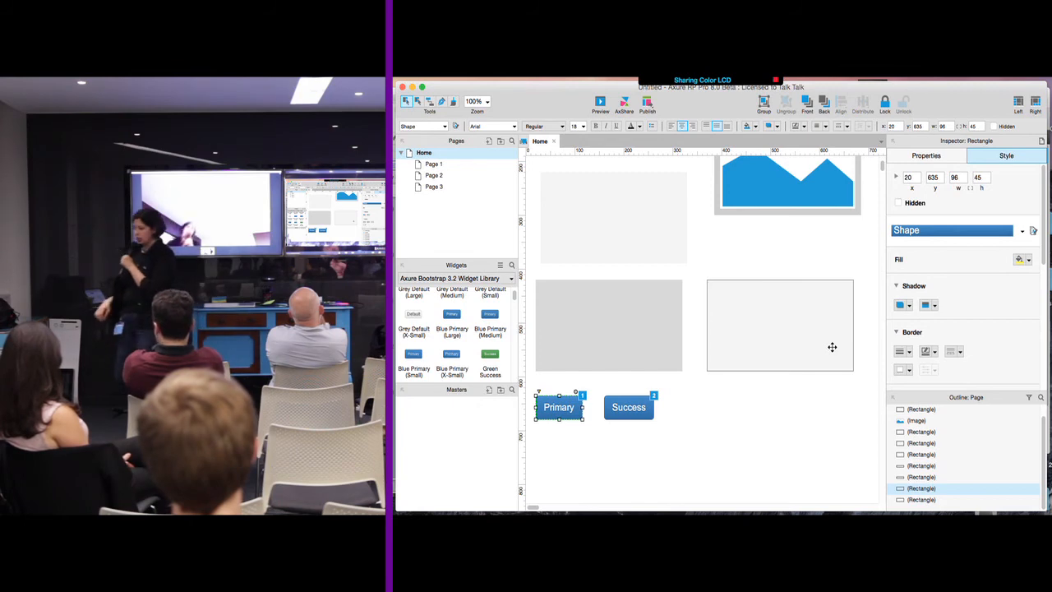
From the small grey box, create a new widget style named 'shape' in the Widget Style Editor
left_click(609, 326)
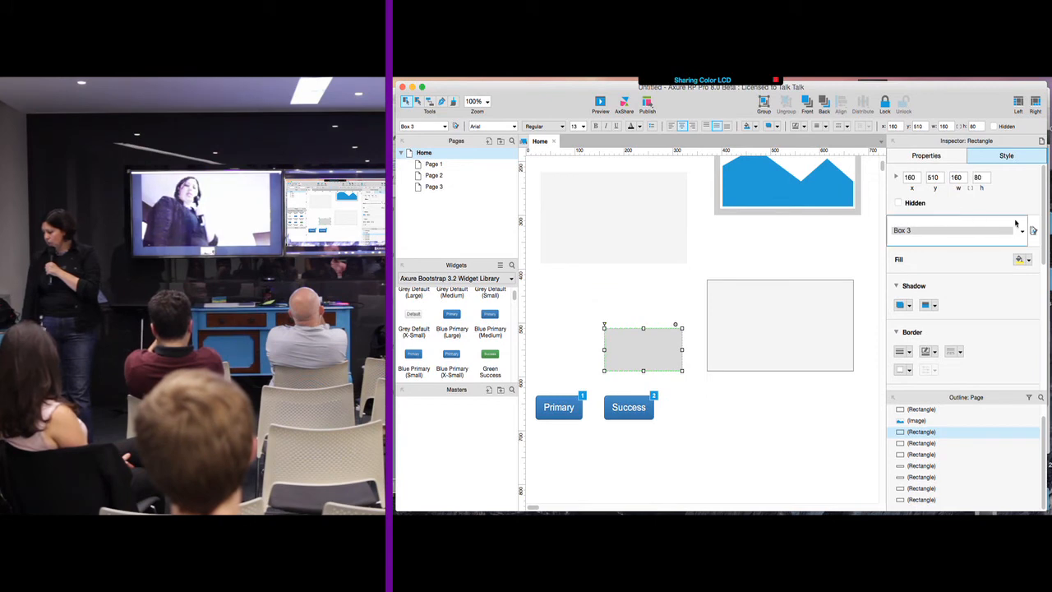
left_click(1023, 230)
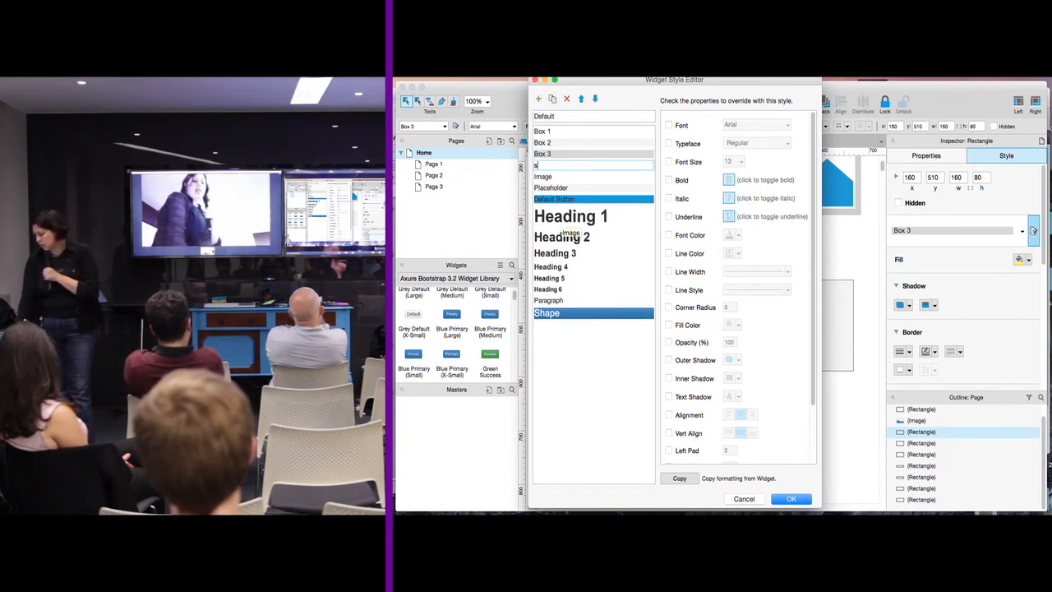
type("hape")
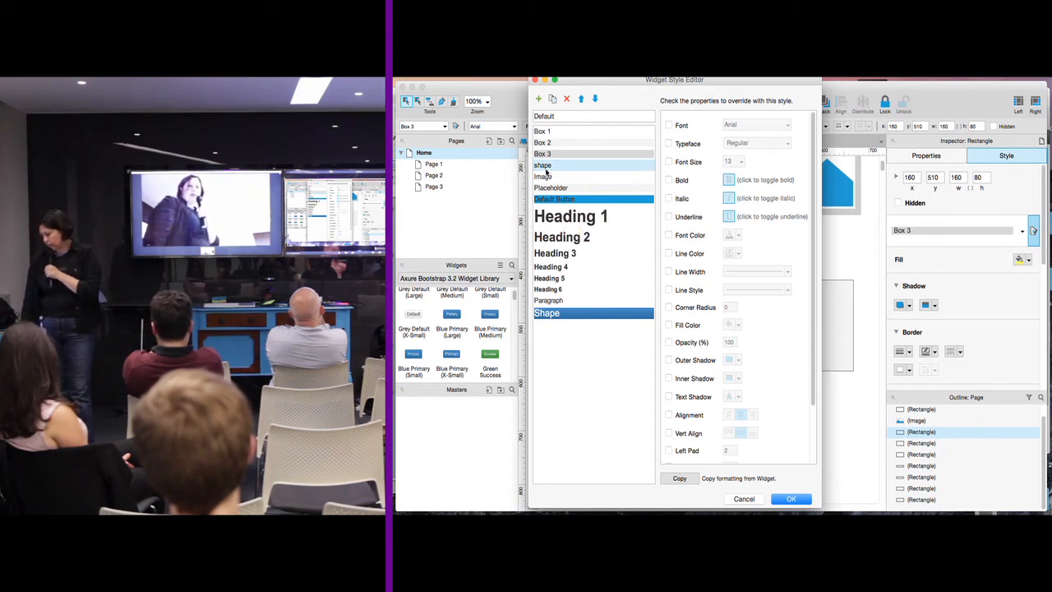
left_click(539, 99)
type("Shap")
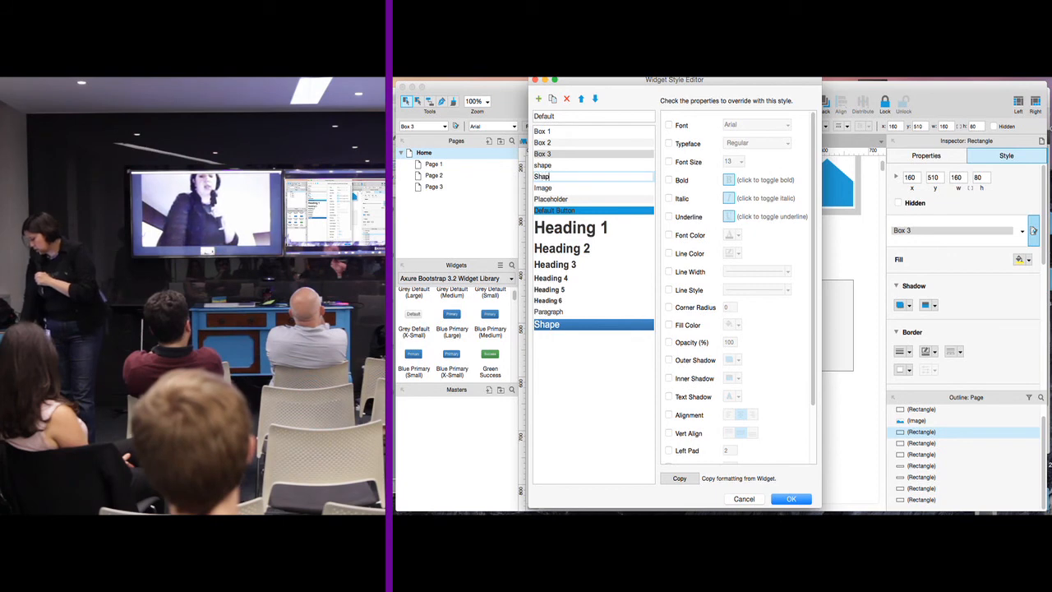
left_click(791, 499)
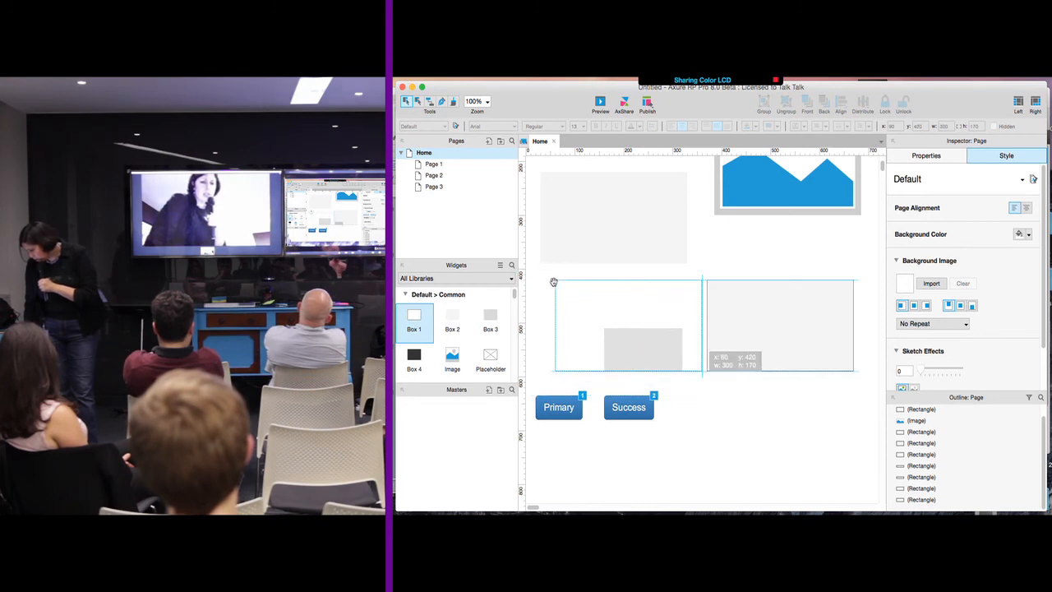
Select the empty Box 1 rectangle, edit its style field to 'Shap', and bring up the Widget Style Editor
left_click(628, 325)
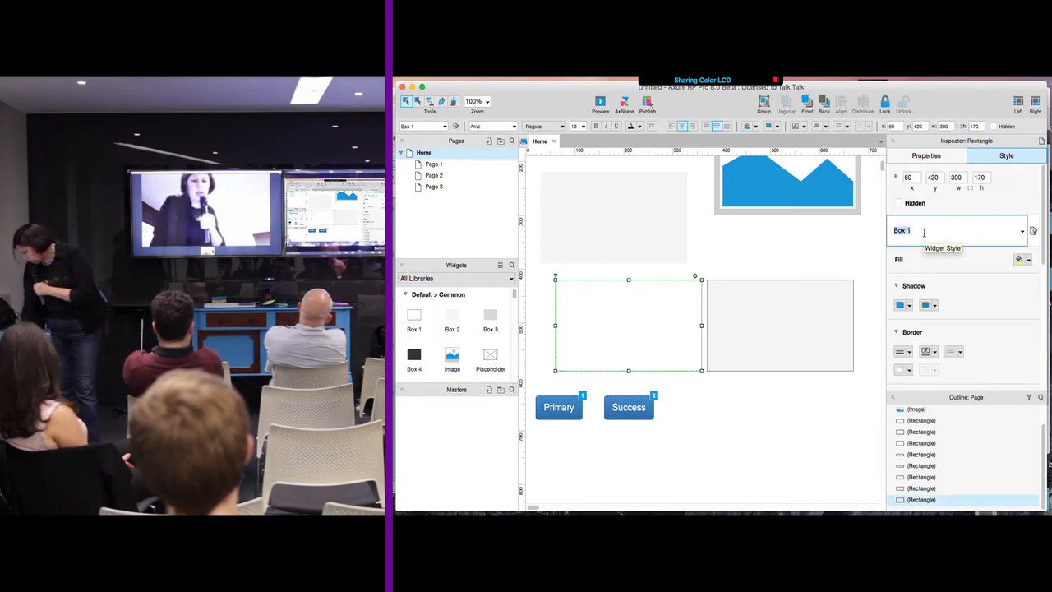
type("'Shap")
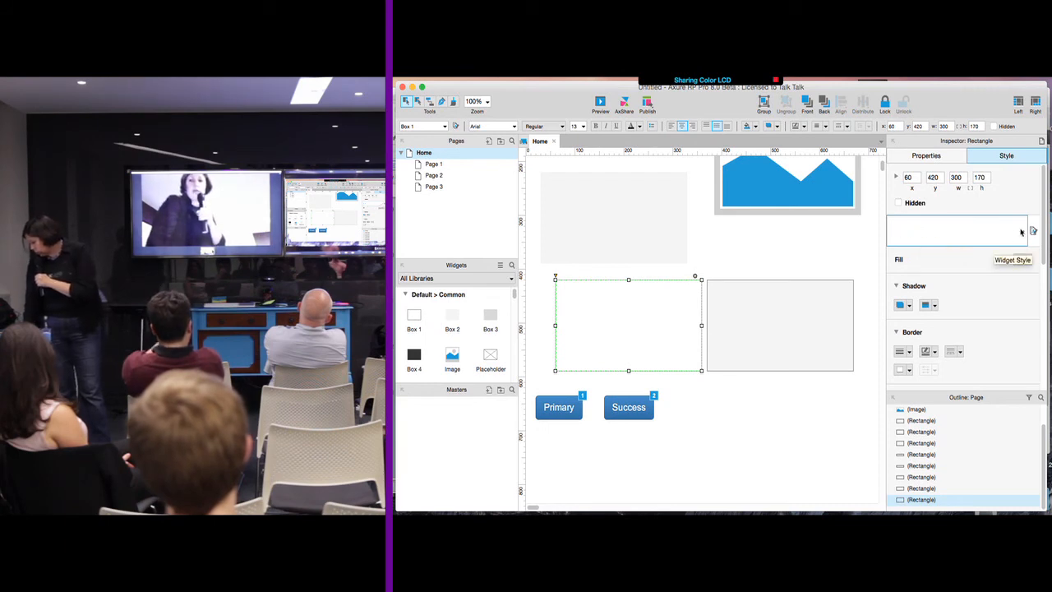
left_click(1013, 259)
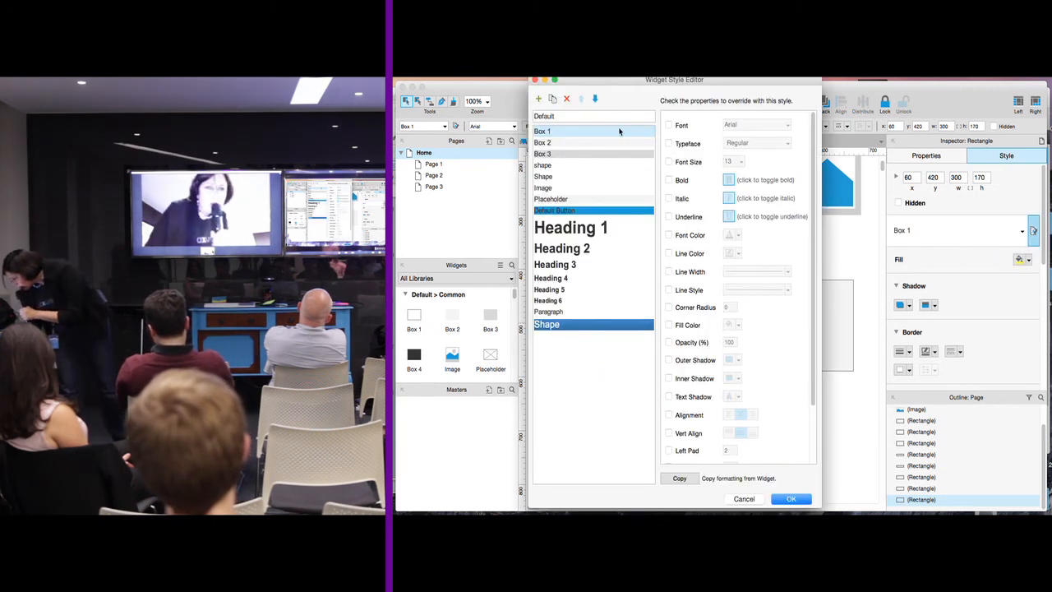
Try adding a style with a duplicate name, accept the Error alert, and close the Widget Style Editor
left_click(539, 98)
type("Shape")
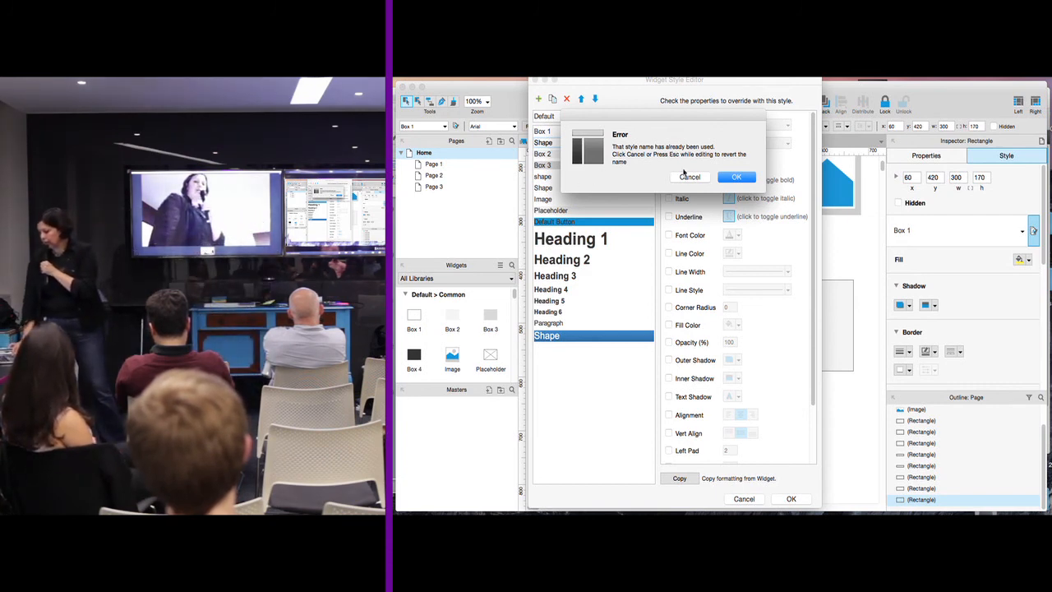
left_click(736, 178)
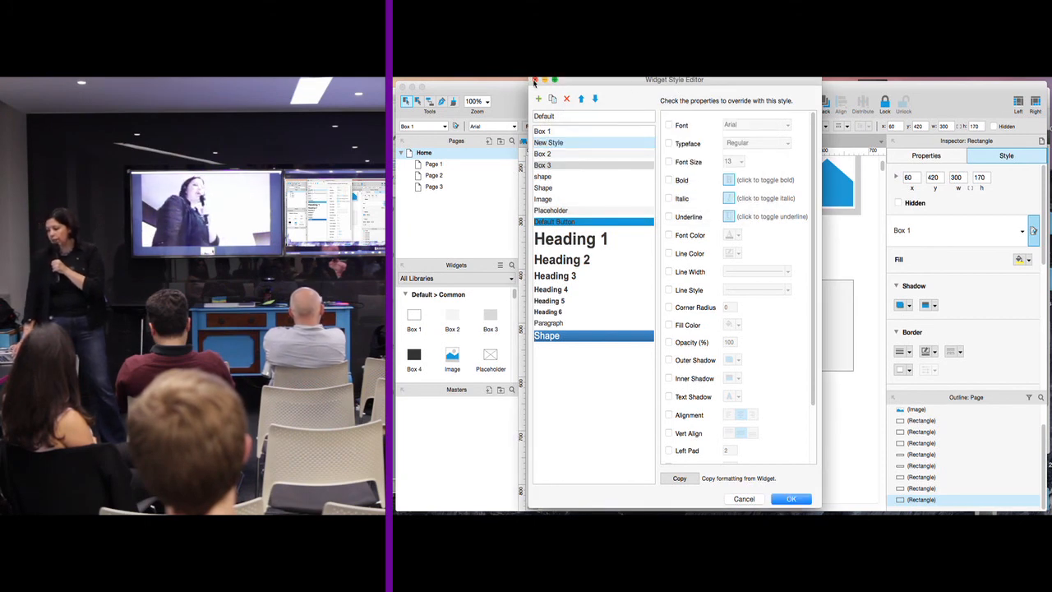
left_click(789, 500)
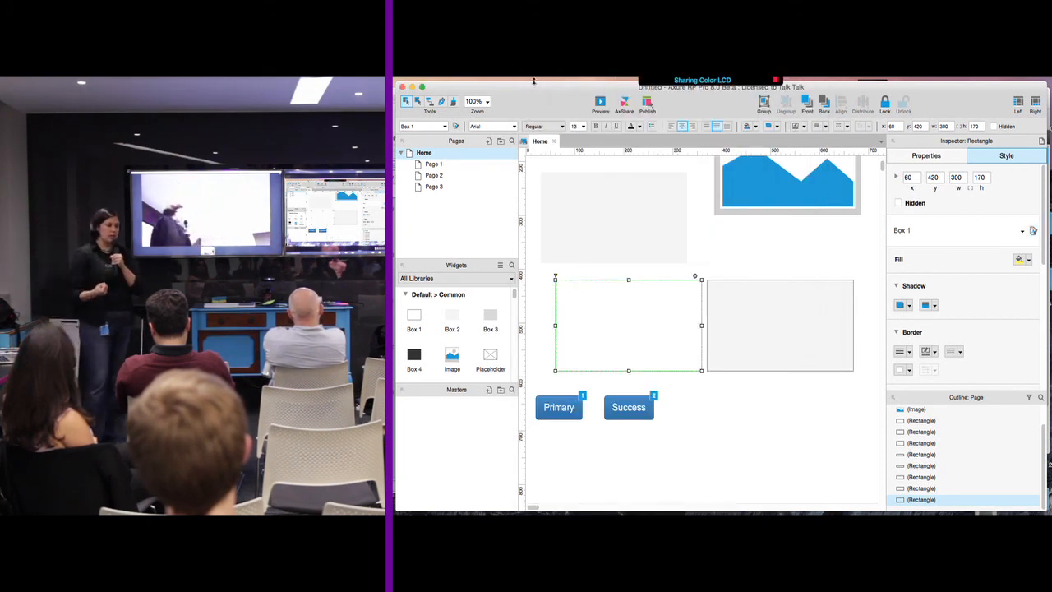